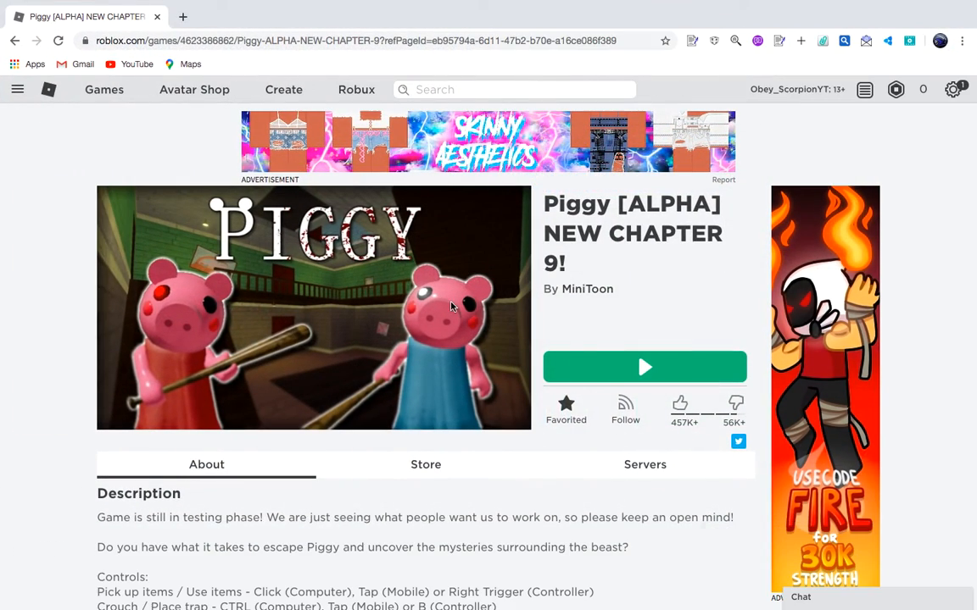
pyautogui.moveTo(648, 302)
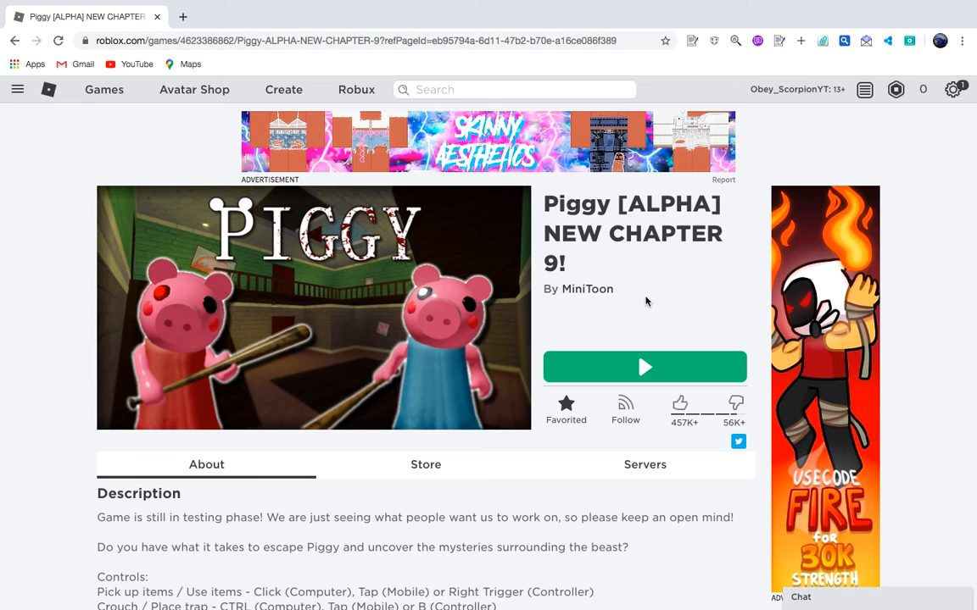
# Step: Launch Piggy [ALPHA] NEW CHAPTER 9! from its Roblox game page
pyautogui.click(645, 366)
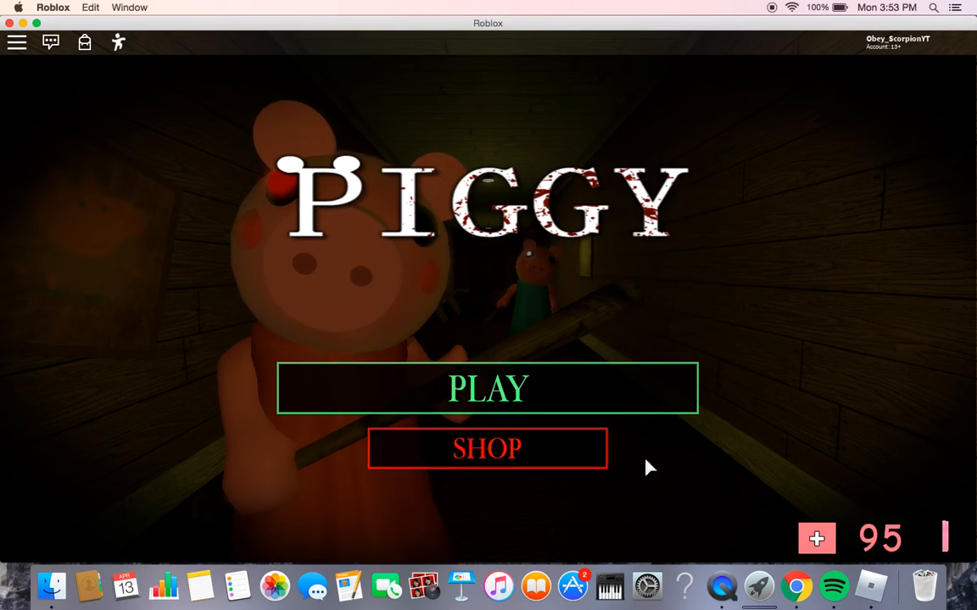
pyautogui.click(487, 448)
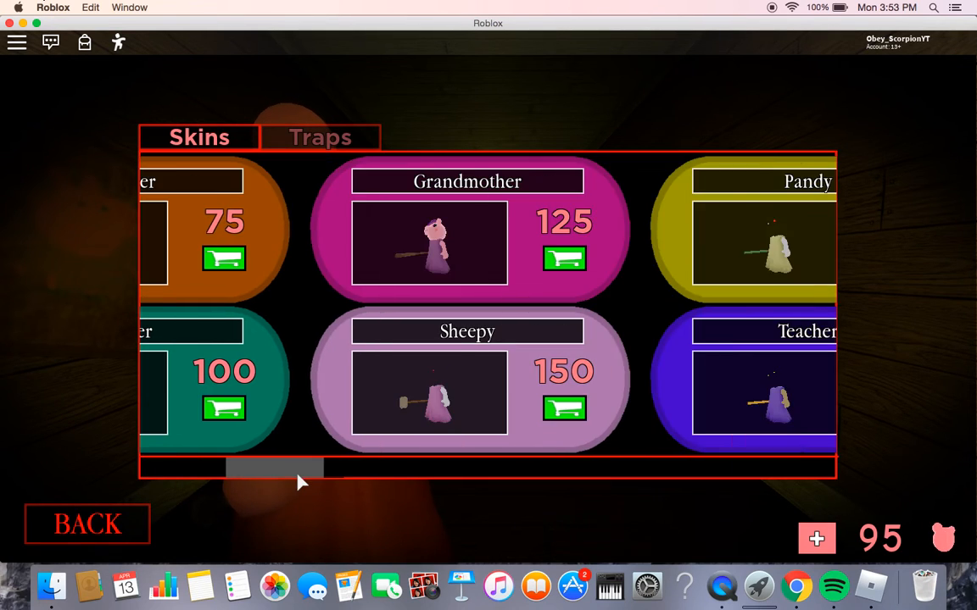
pyautogui.hscroll(3)
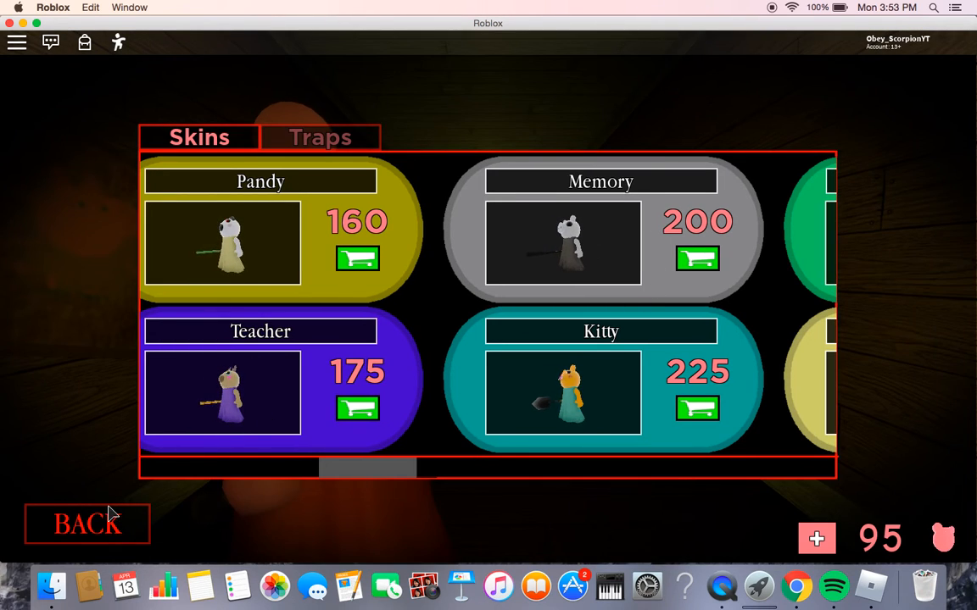
pyautogui.click(85, 522)
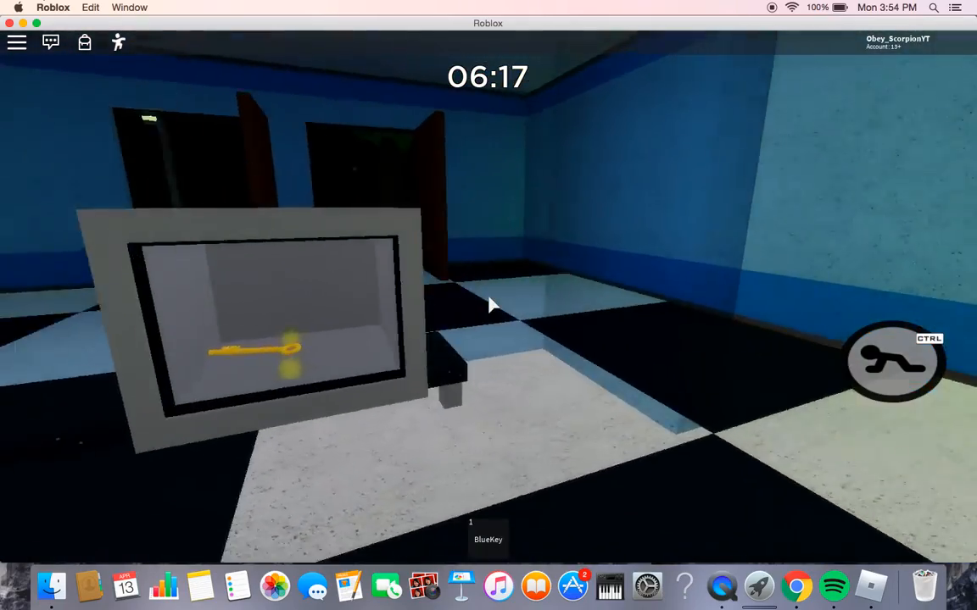
# Step: Walk forward through the checkered-floor rooms while holding the BlueKey
pyautogui.press('w')
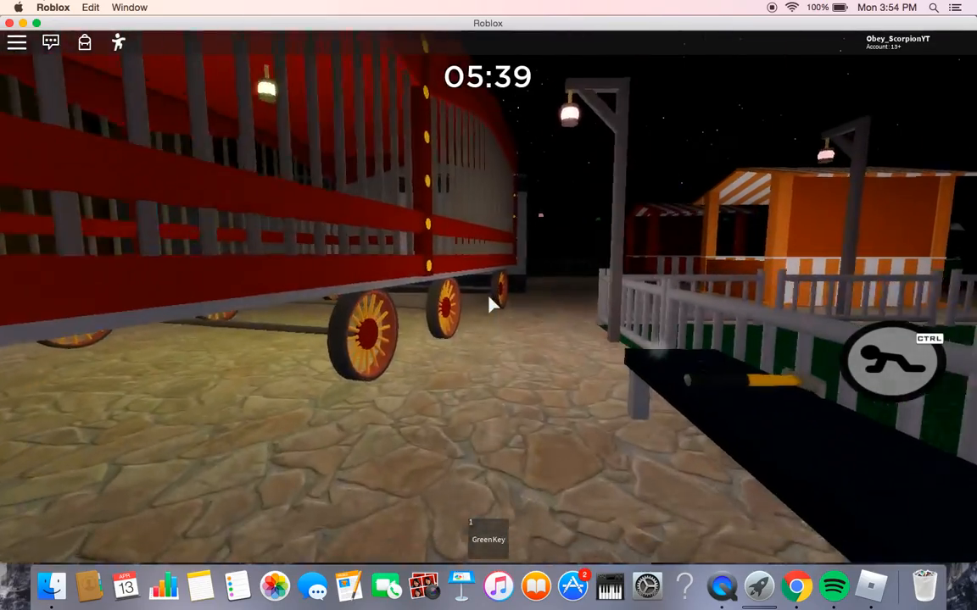
pyautogui.moveTo(495, 305)
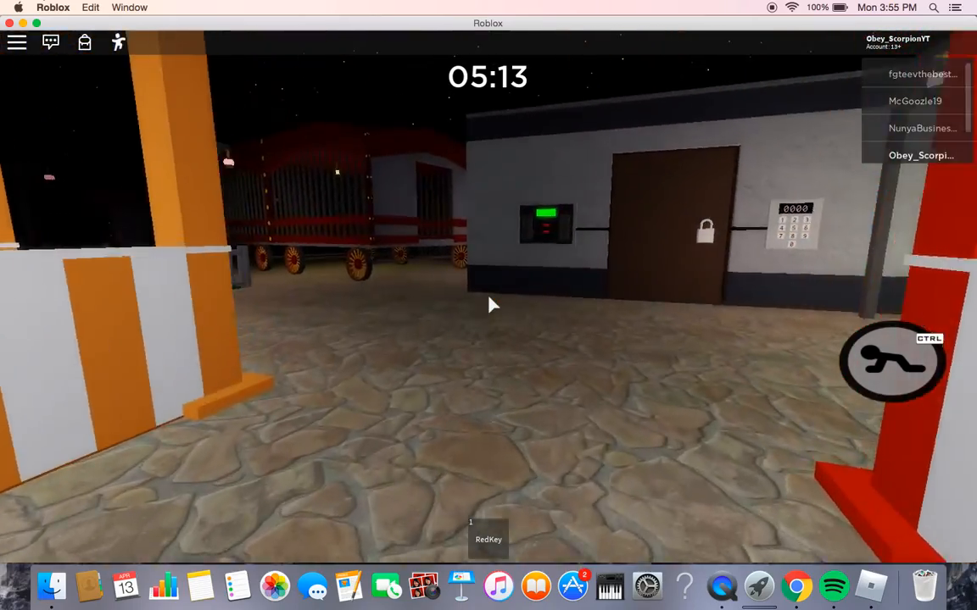
pyautogui.moveTo(495, 305)
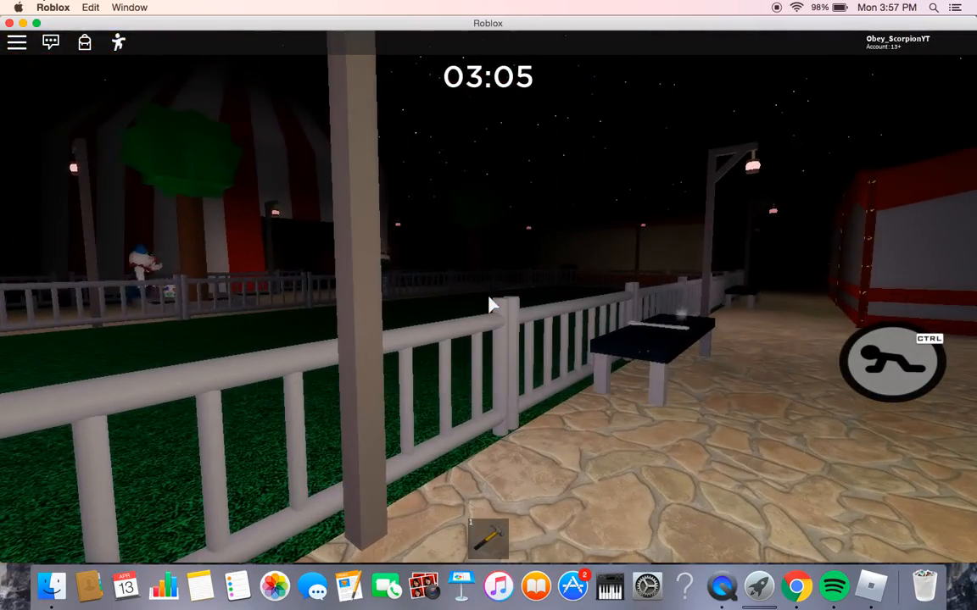
# Step: Start a new chat message from the chat box
pyautogui.click(51, 43)
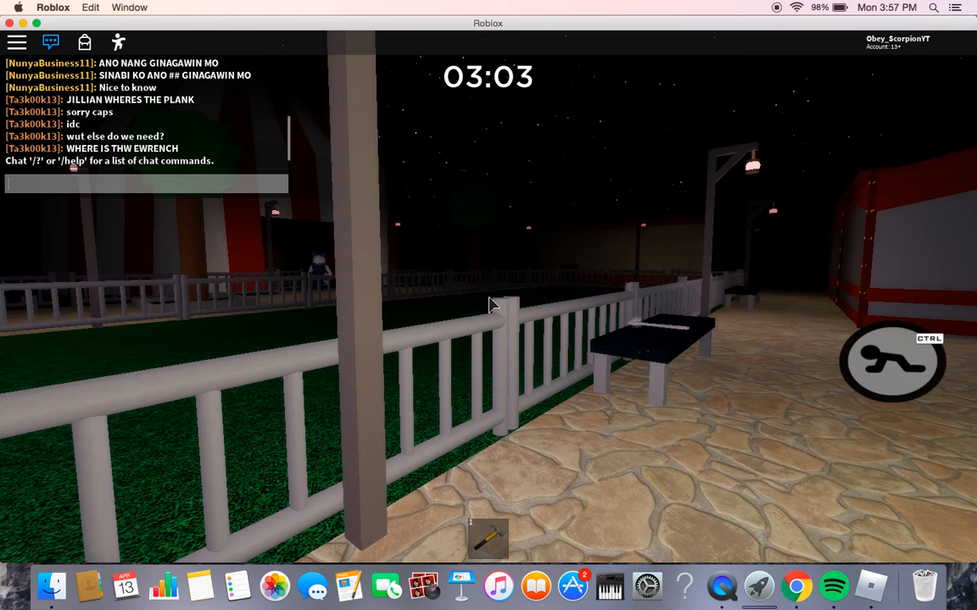
# Step: Send "hello everyone :)" to the game chat
pyautogui.write('hello ev')
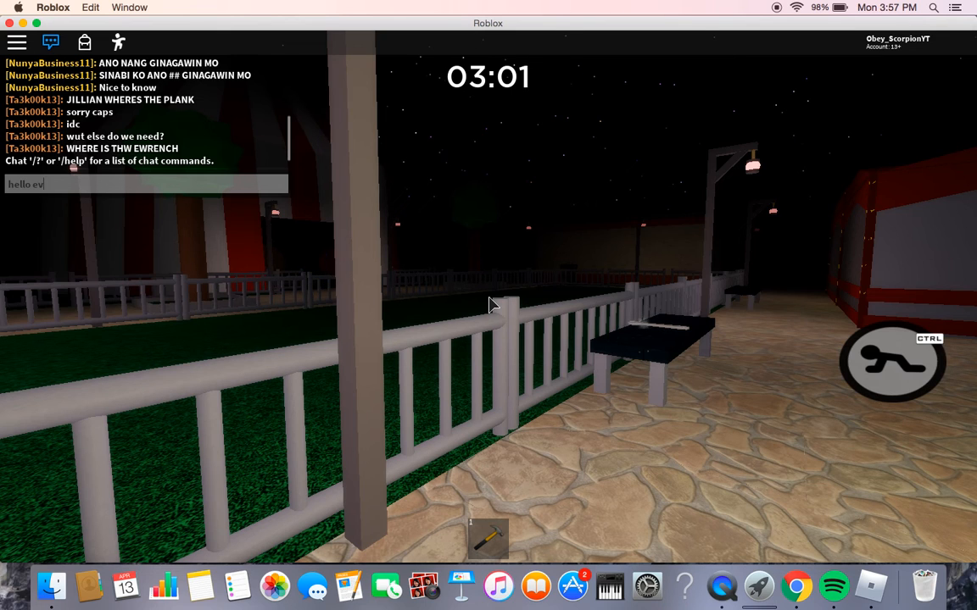
pyautogui.write('eryone :)')
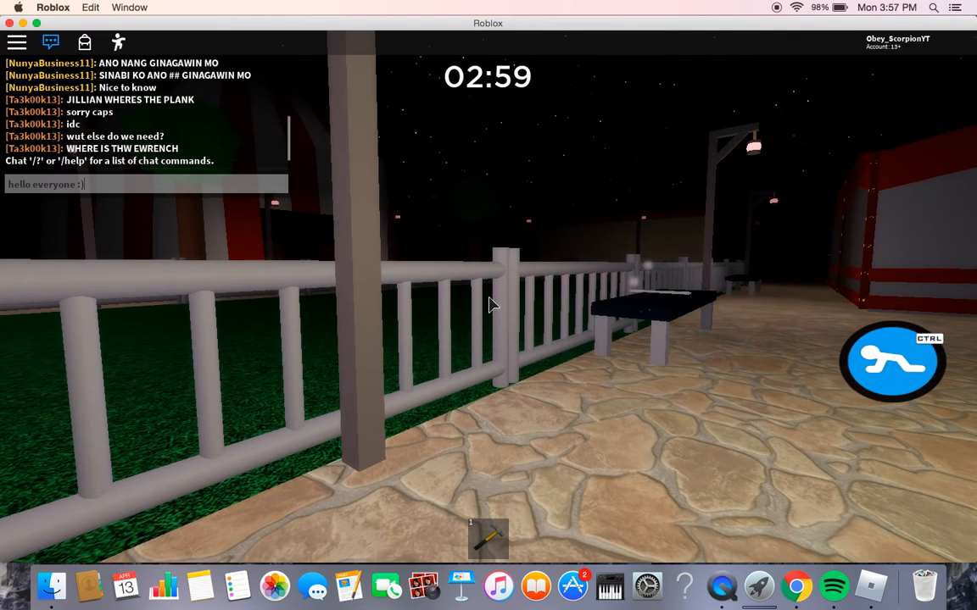
pyautogui.press('Return')
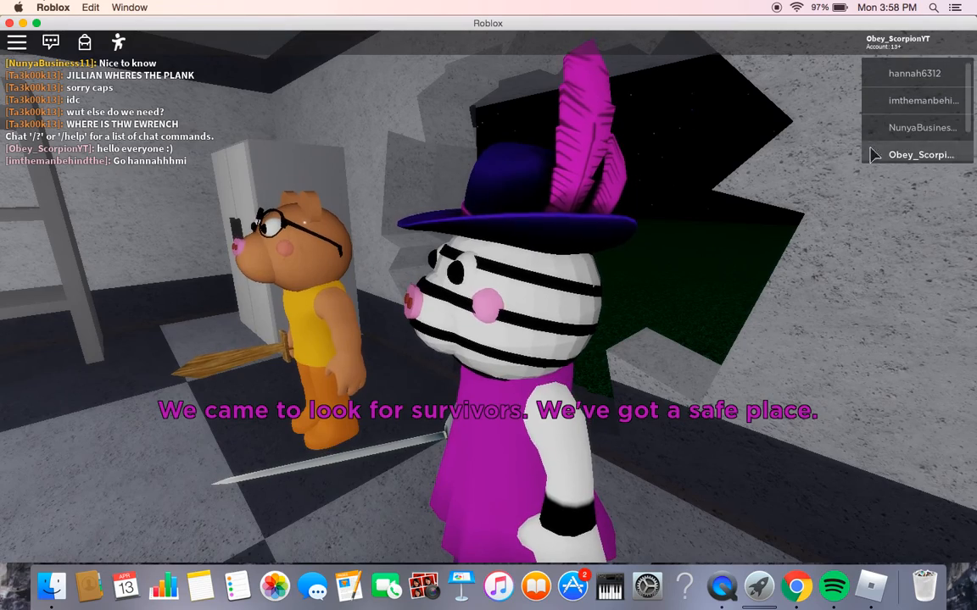
pyautogui.moveTo(685, 361)
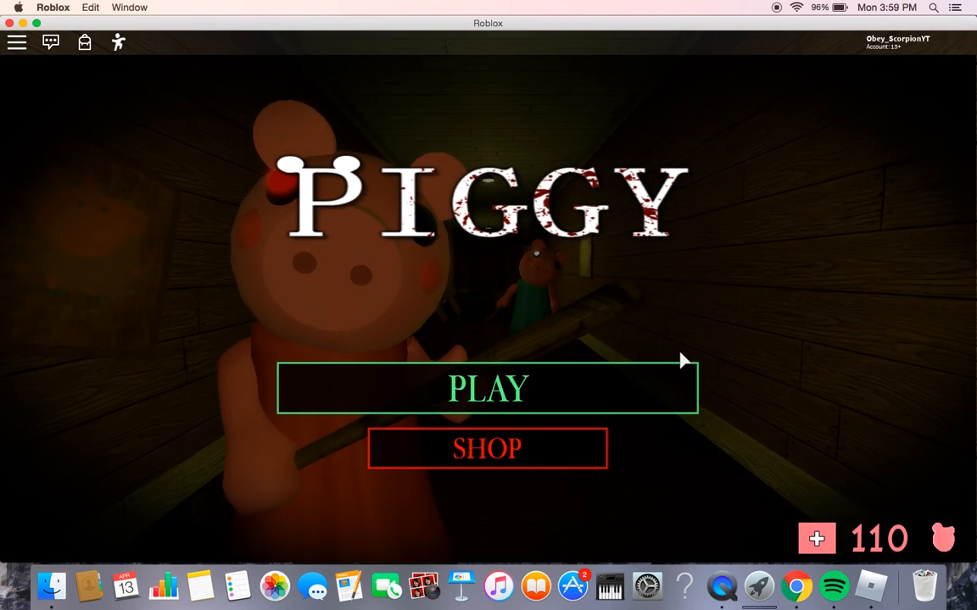
# Step: Browse the Piggy shop's skins such as Memory, Kitty and Angel, then return to the menu
pyautogui.click(487, 448)
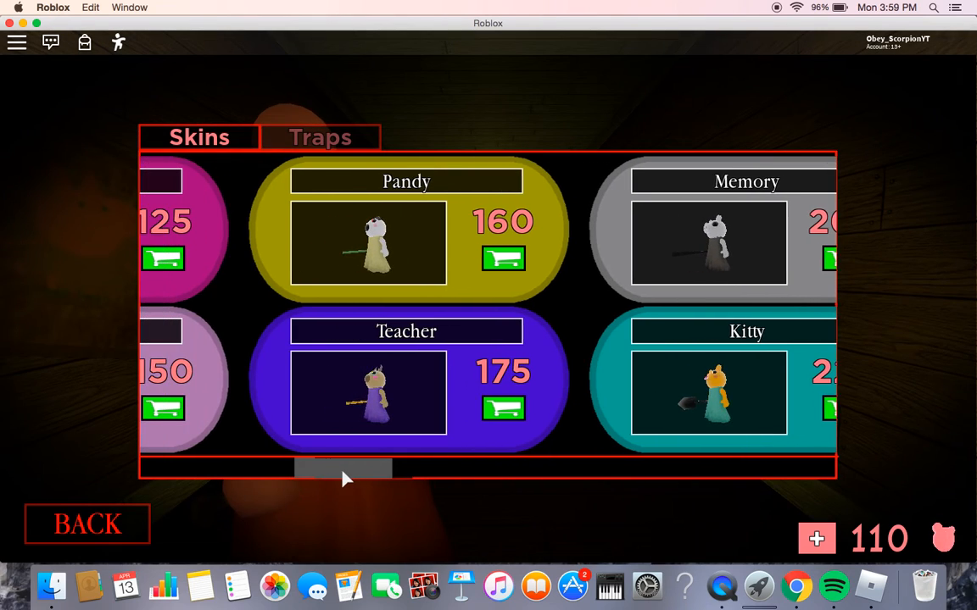
pyautogui.hscroll(3)
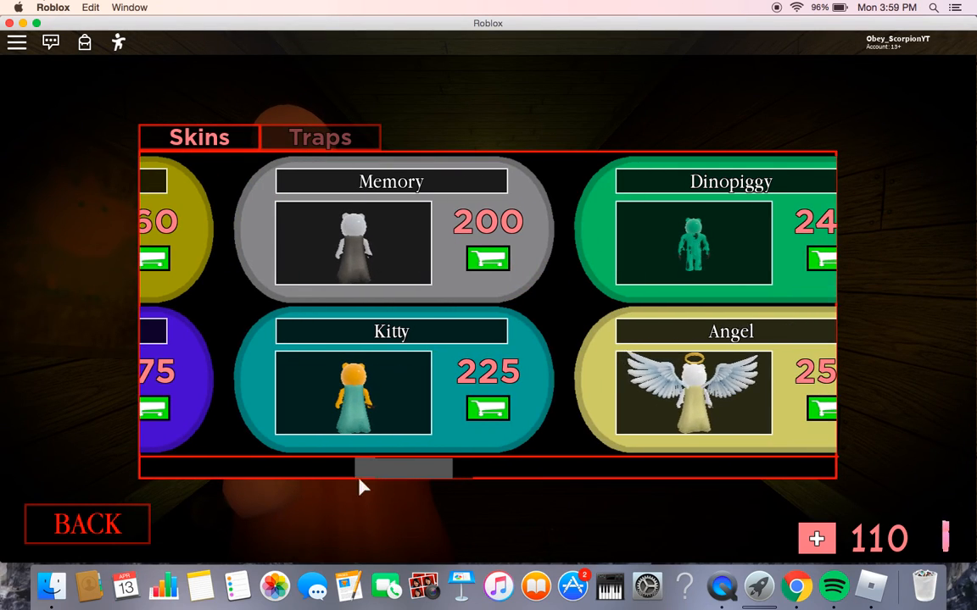
pyautogui.click(87, 522)
pyautogui.write('also im r')
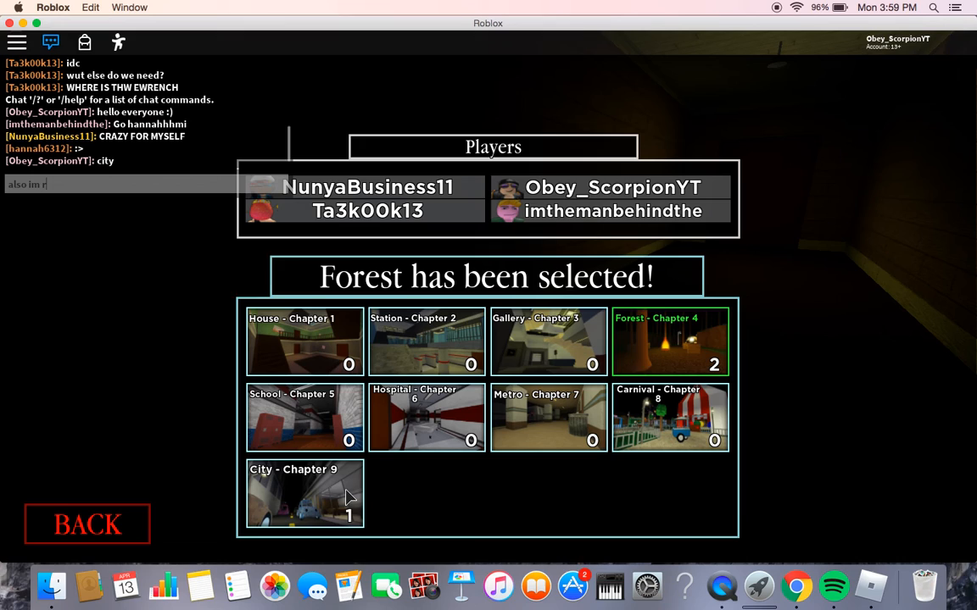
# Step: Send the "also im recording" message to the lobby chat
pyautogui.press('Return')
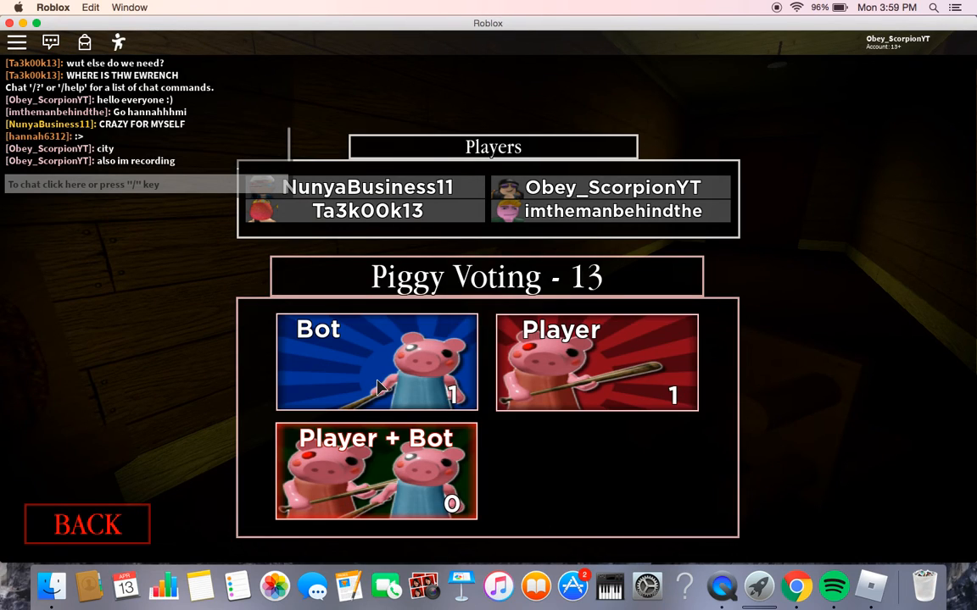
# Step: Vote Bot in the Piggy Voting screen so a computer-controlled Piggy plays
pyautogui.click(597, 362)
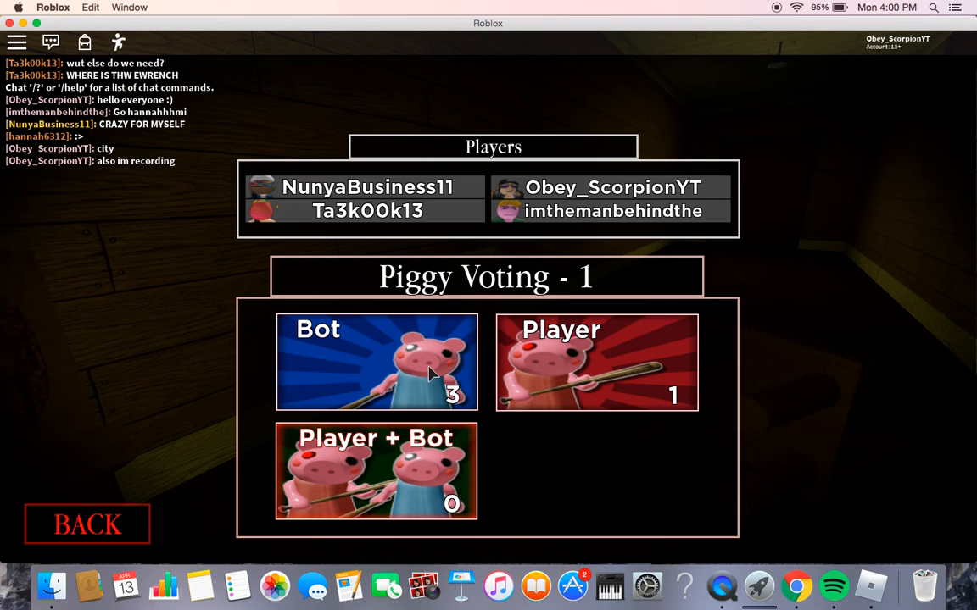
pyautogui.click(376, 363)
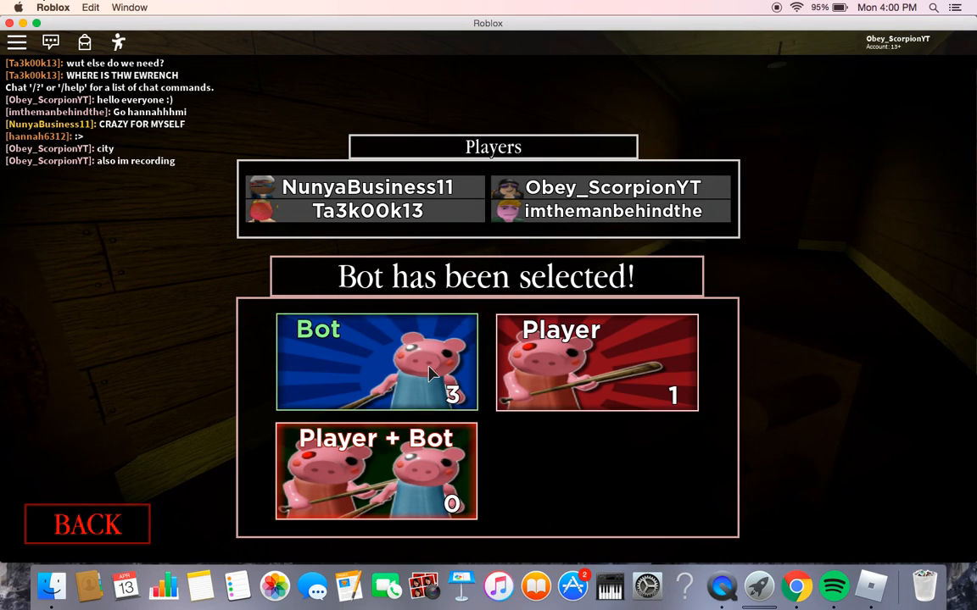
pyautogui.click(376, 363)
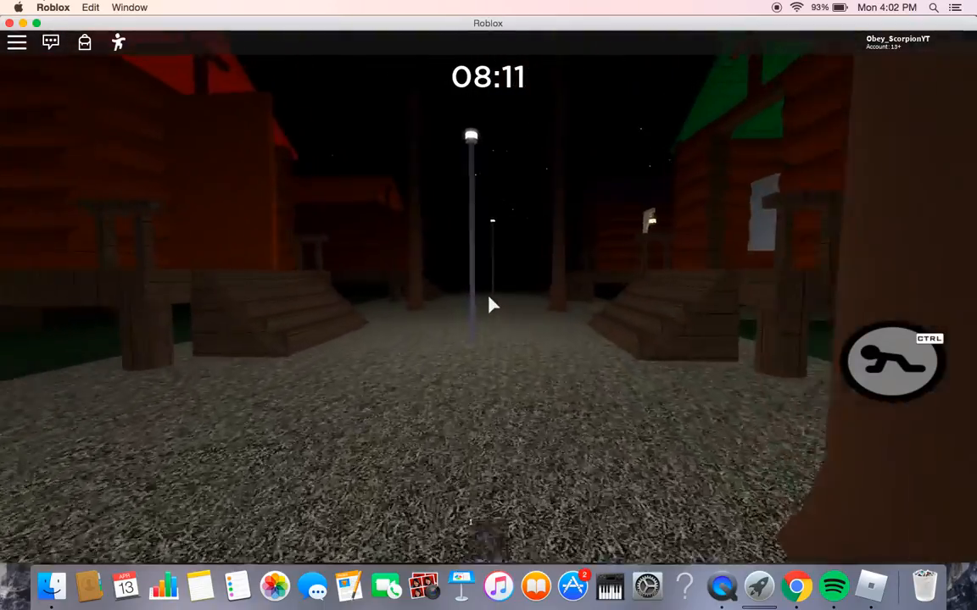
pyautogui.moveTo(495, 305)
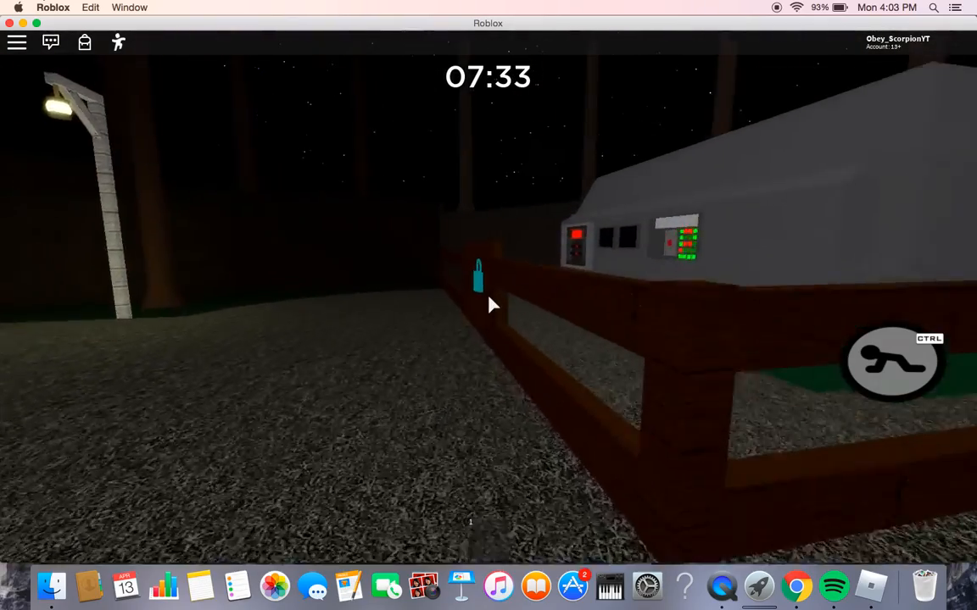
pyautogui.moveTo(495, 306)
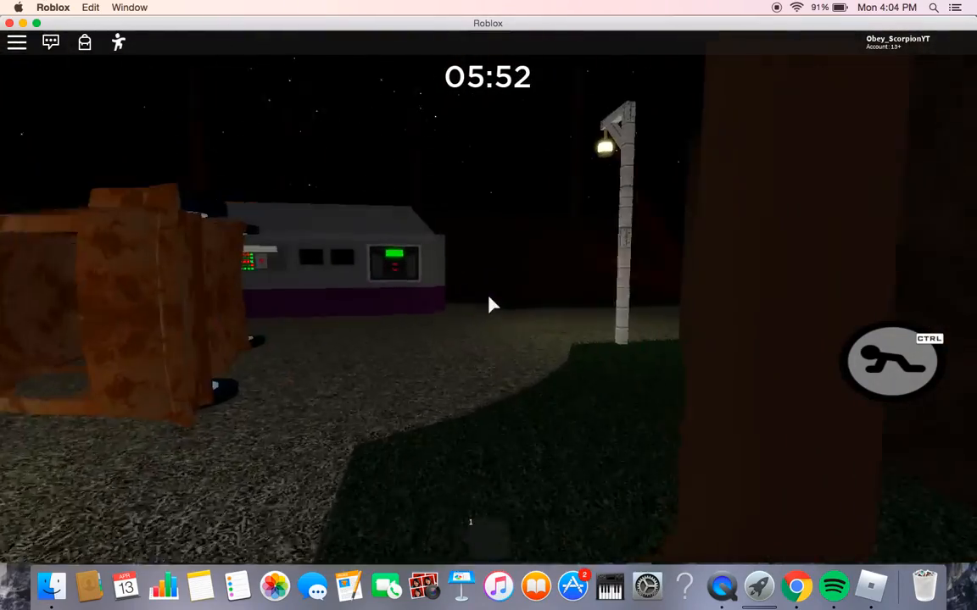
pyautogui.moveTo(495, 306)
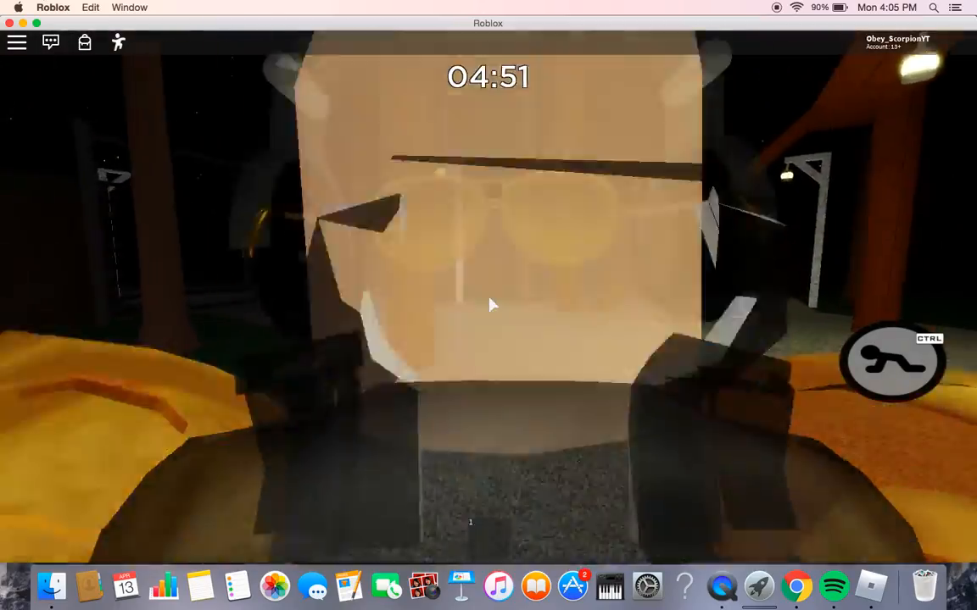
pyautogui.moveTo(495, 305)
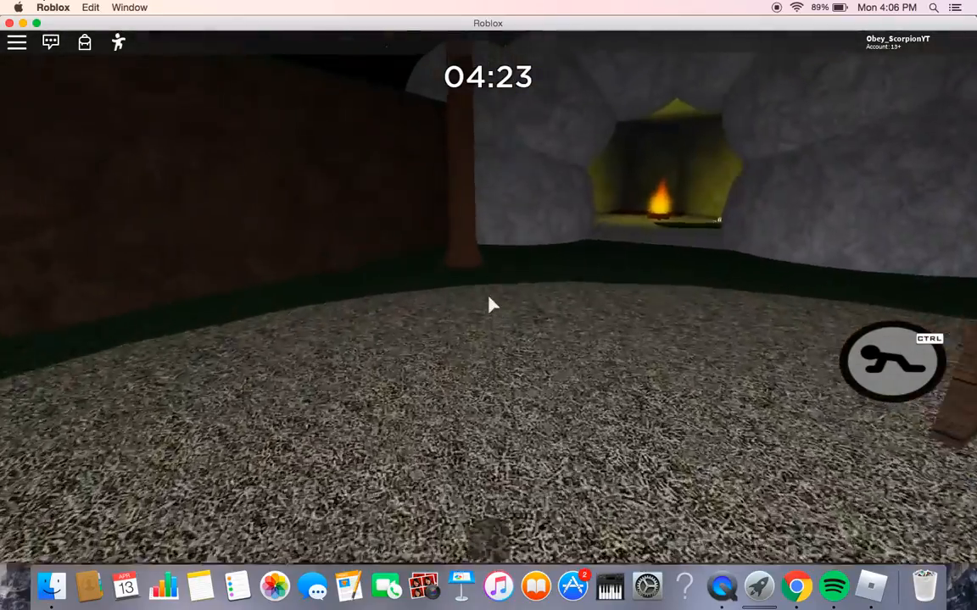
# Step: Walk forward into the yellow-lit cave toward the campfire
pyautogui.press('w')
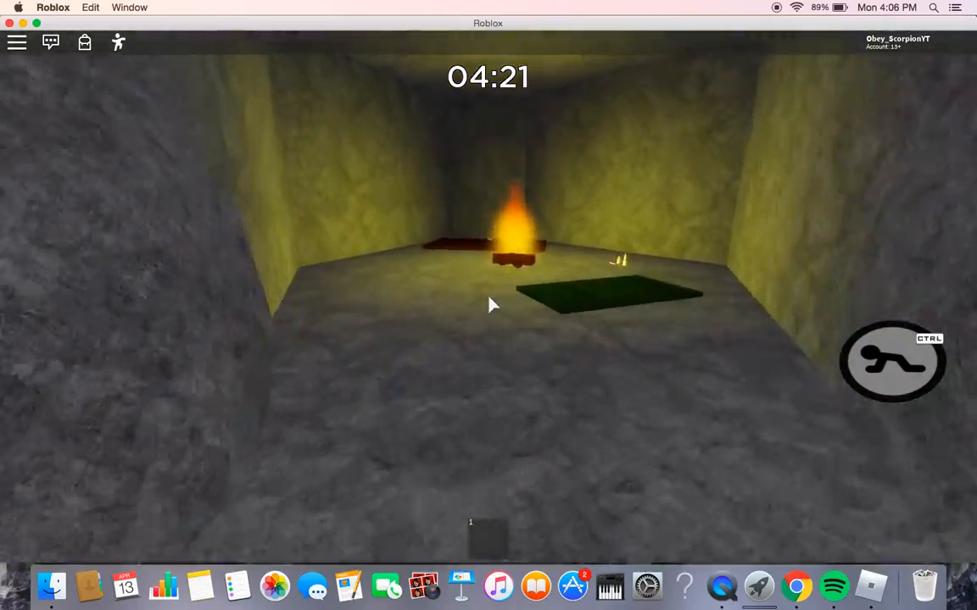